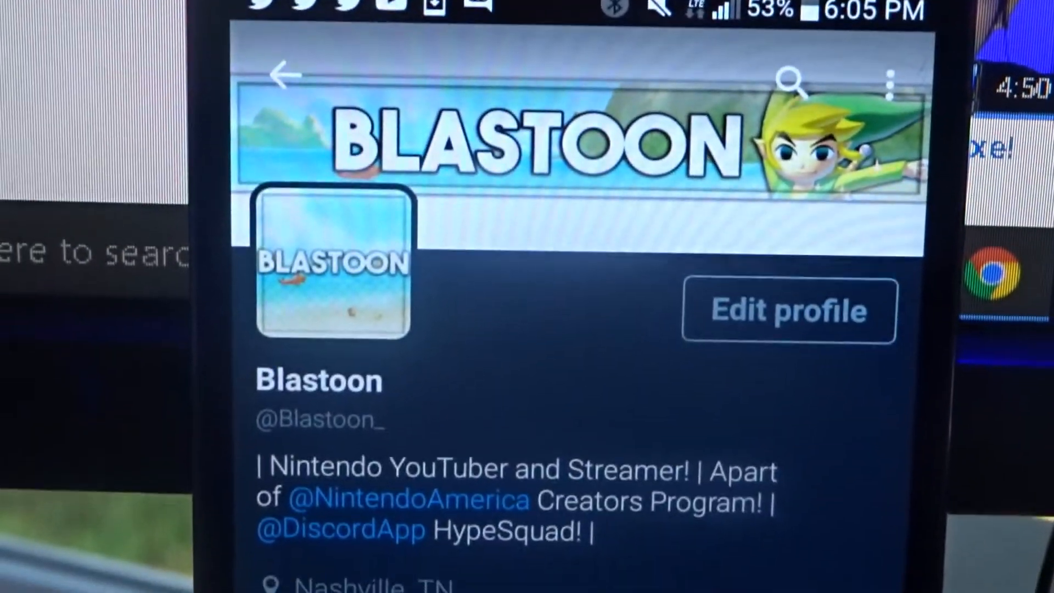
{"action": "scroll", "scroll_direction": "down", "scroll_amount": 3}
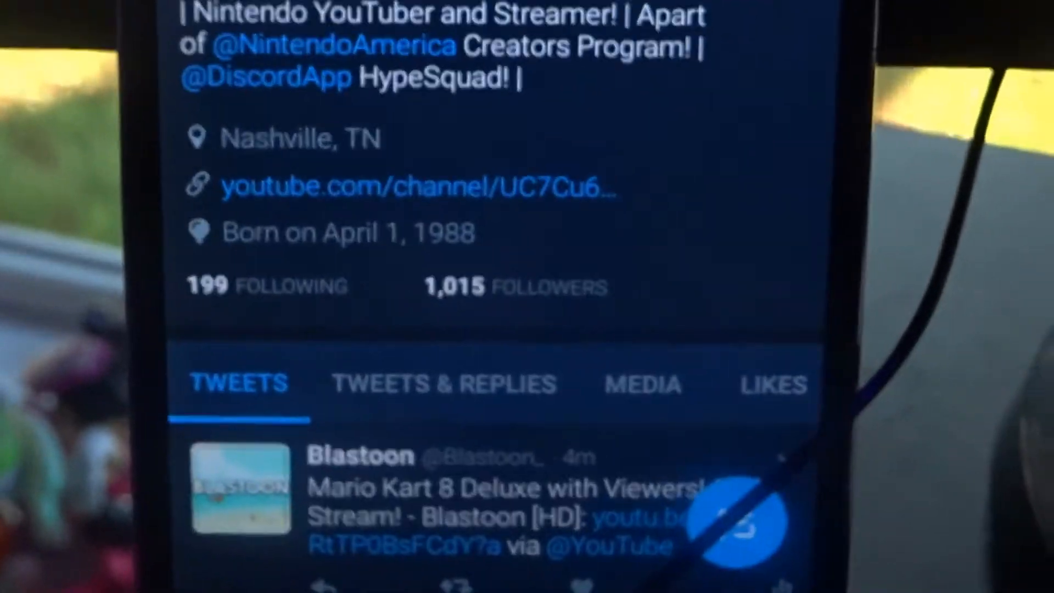